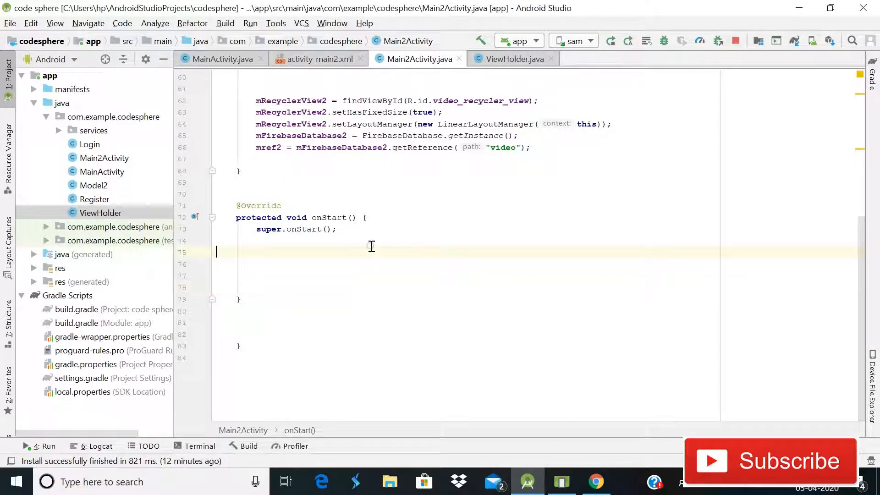
Insert a blank line inside Main2Activity's onStart() after super.onStart()
key("enter")
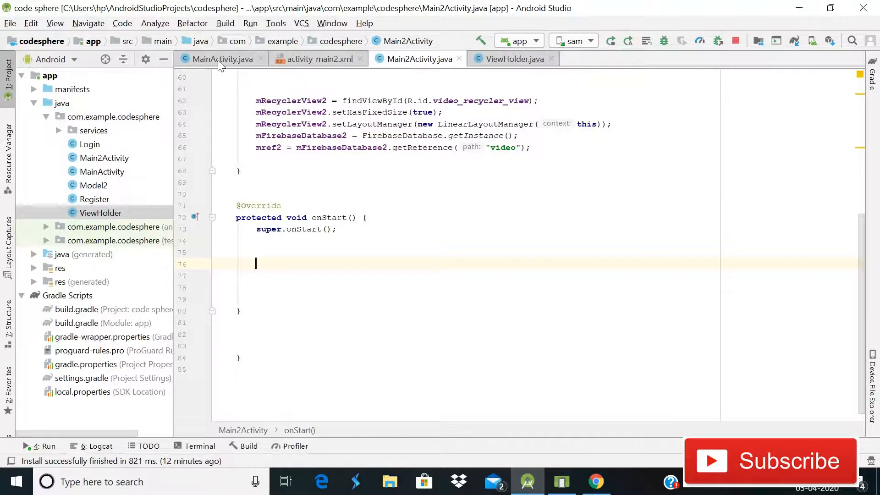
left_click(223, 59)
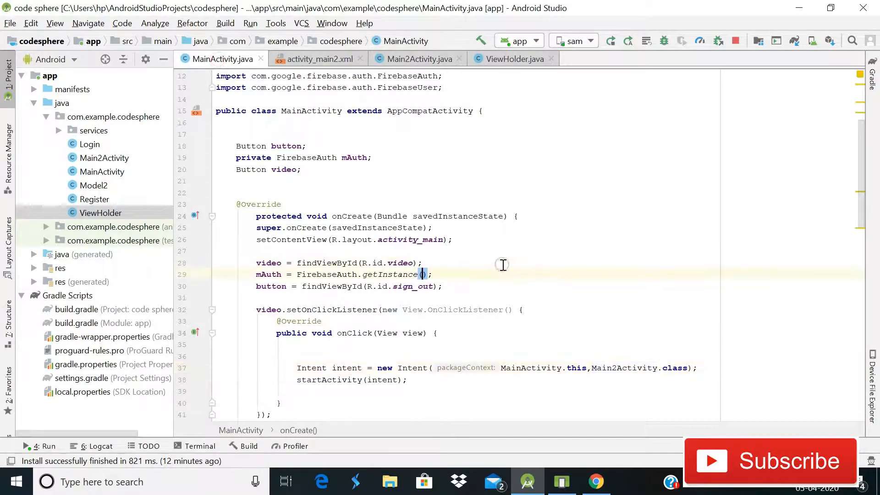
left_click(512, 59)
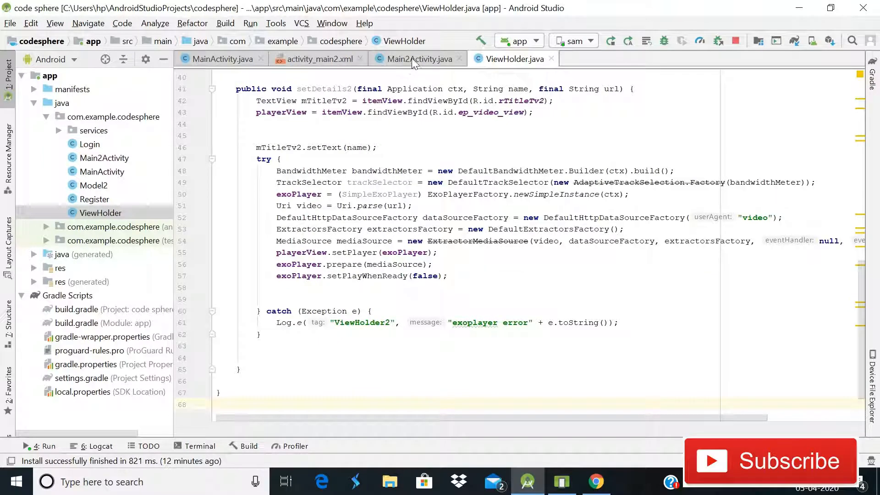
left_click(93, 185)
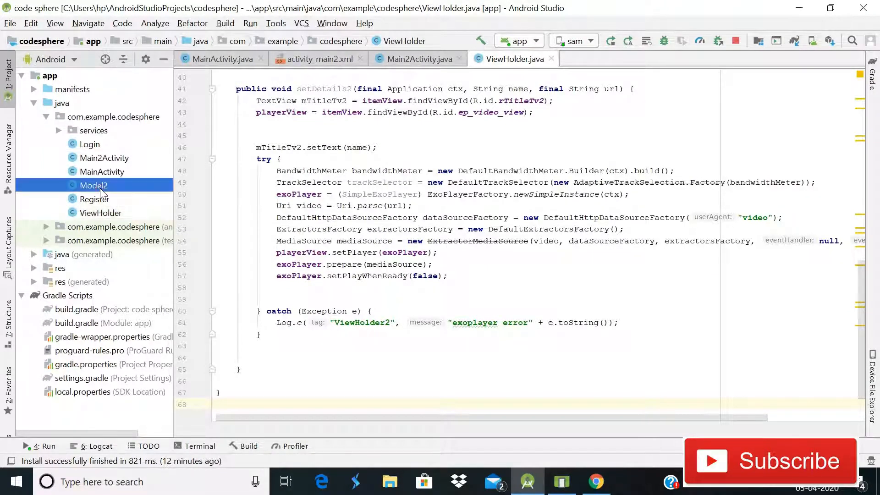
double_click(93, 185)
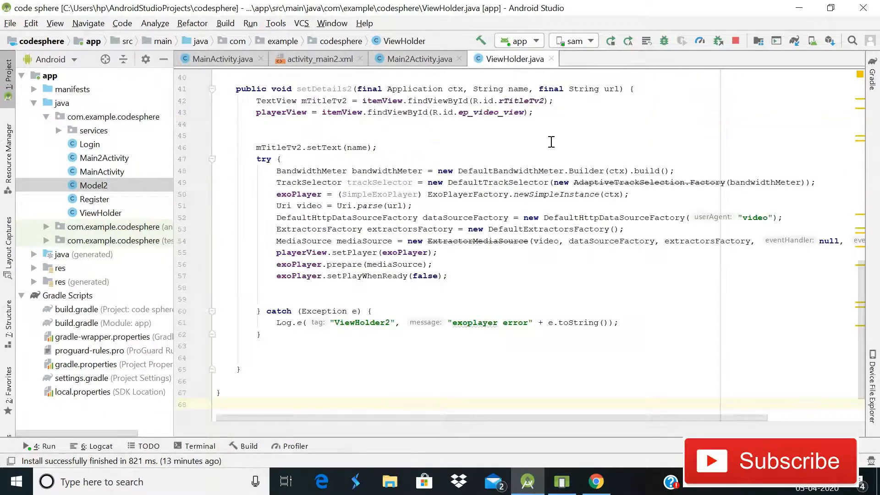
scroll("up", 3)
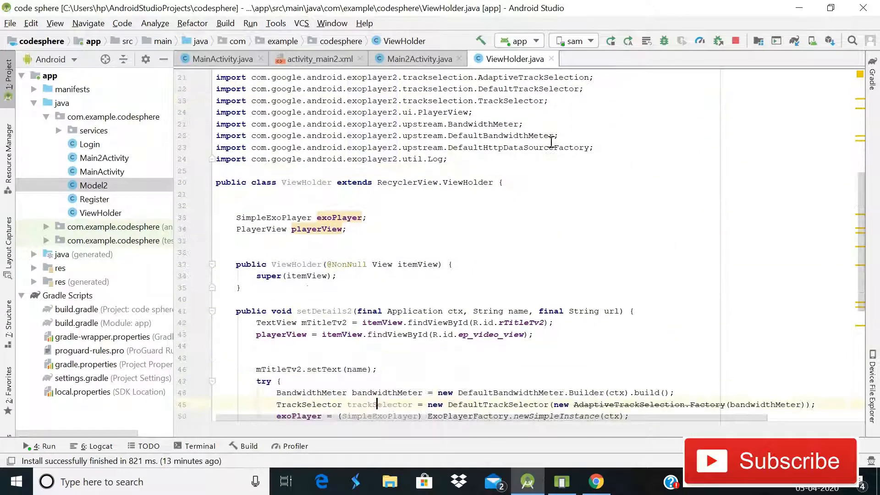
scroll("down", 3)
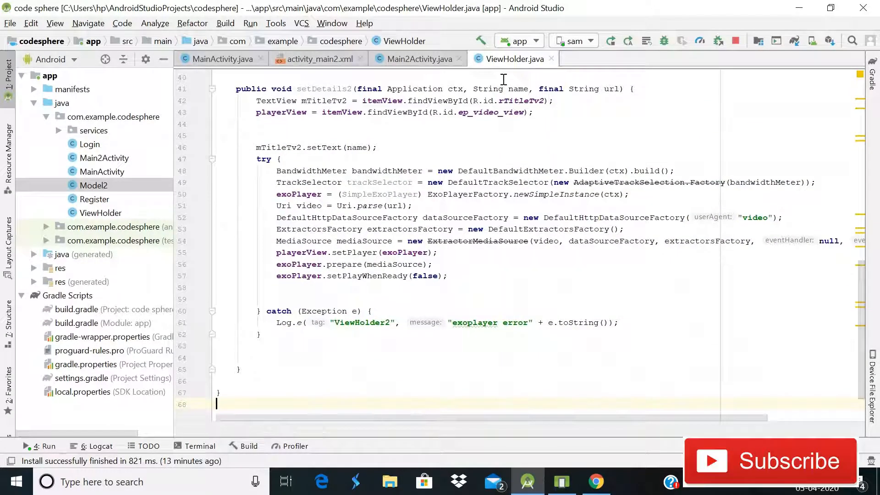
left_click(417, 59)
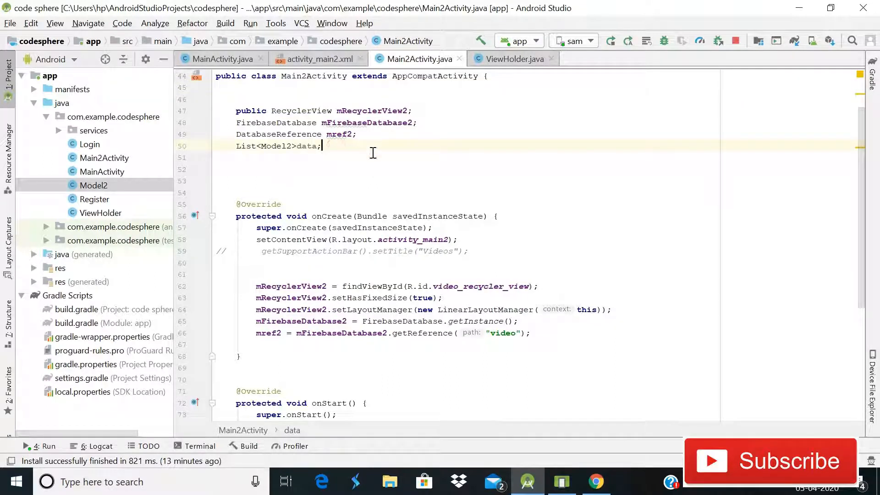
mouse_move(362, 156)
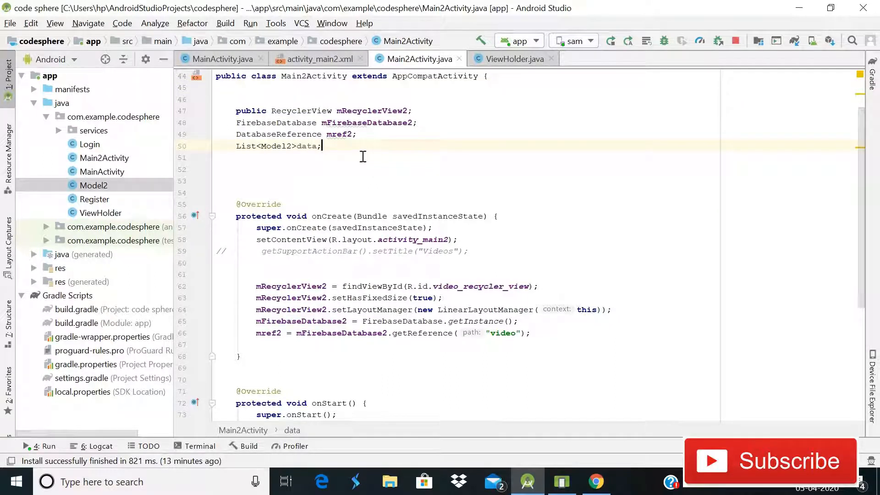
Backspace away the 'List<Model2>data;' field line in Main2Activity
key("BackSpace")
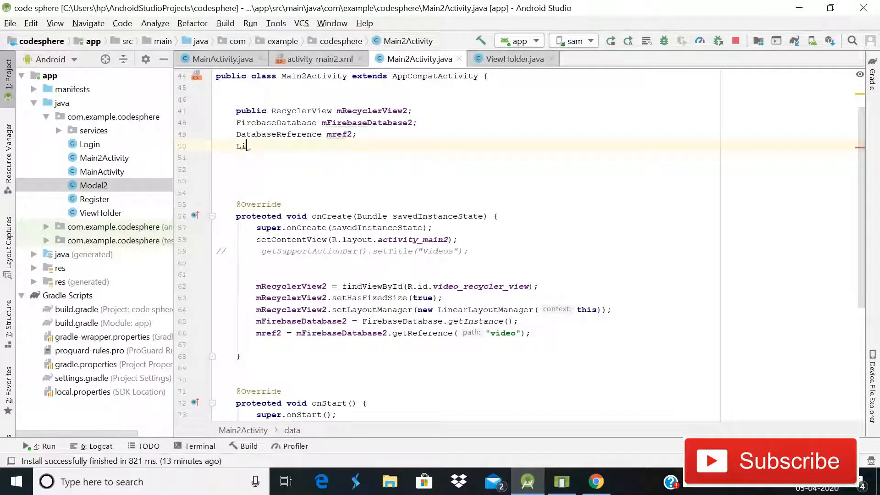
key("Backspace")
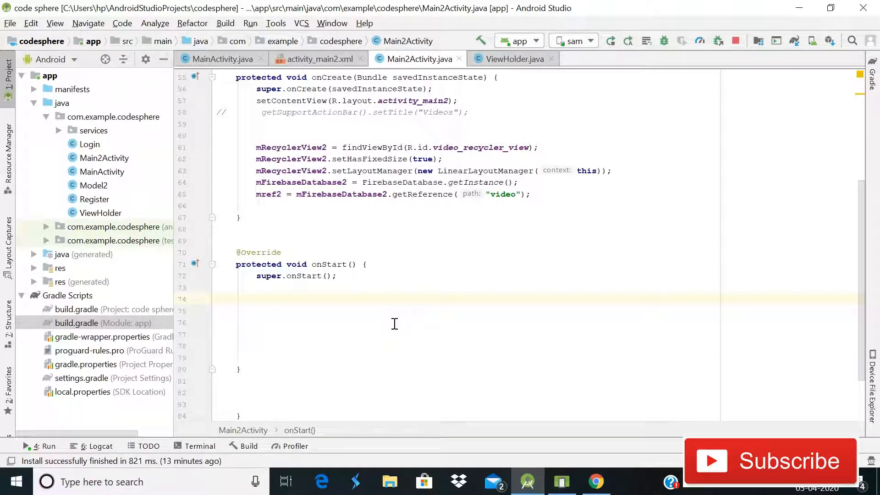
Declare FirebaseRecyclerOptions<Model2> options = new FirebaseRecyclerOptions.Builder<Model2>() in onStart
type("Fi")
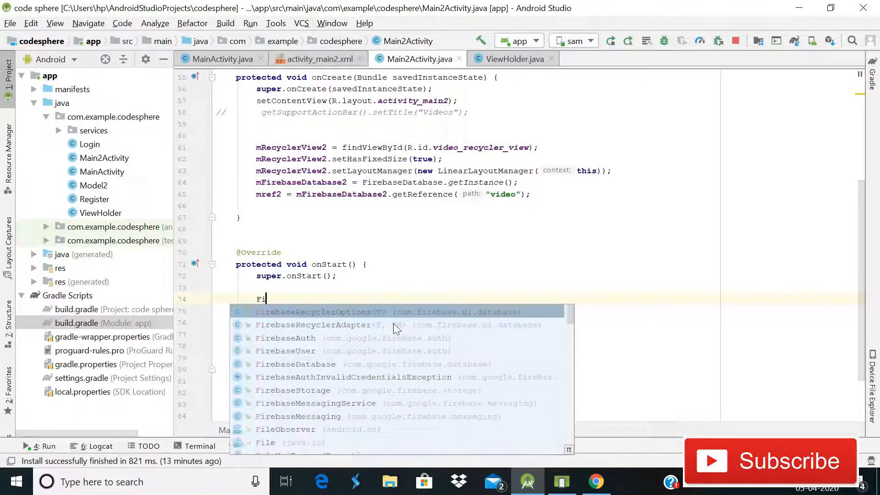
left_click(319, 311)
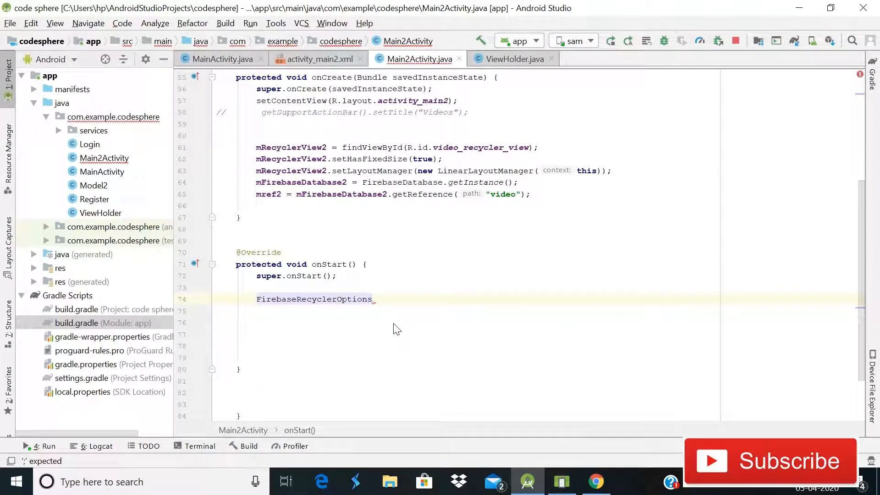
type("<Model2>")
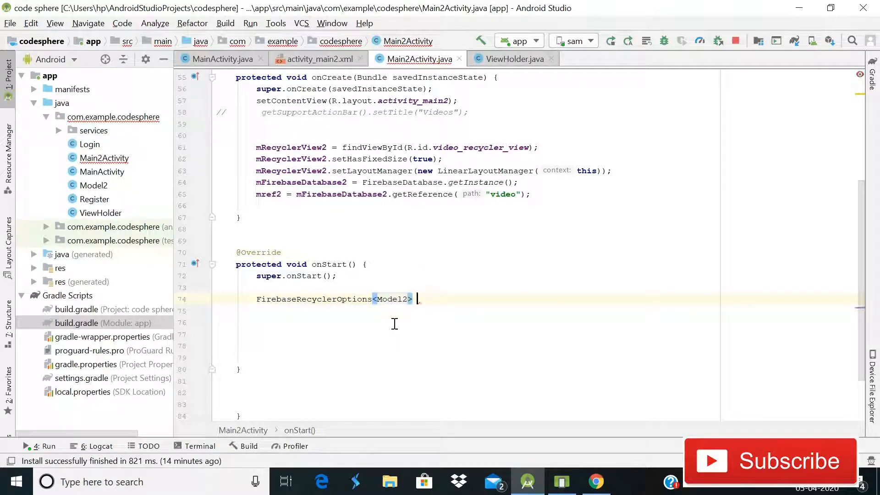
type("options =")
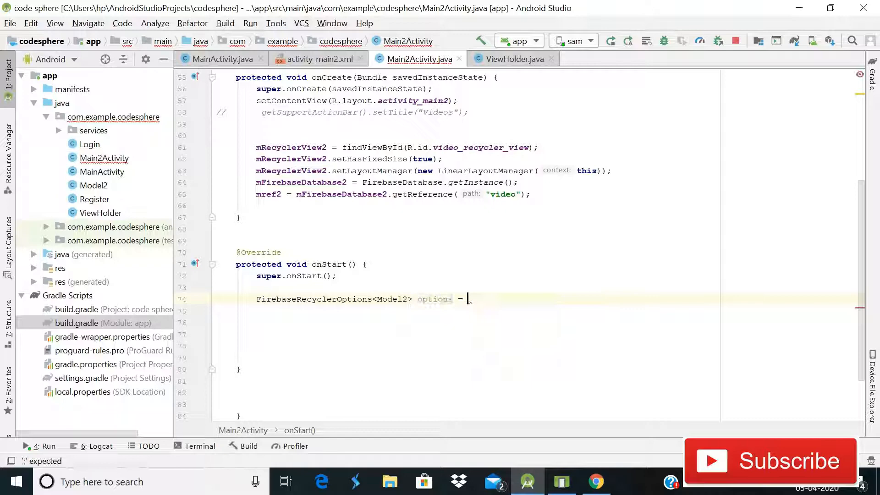
type("m")
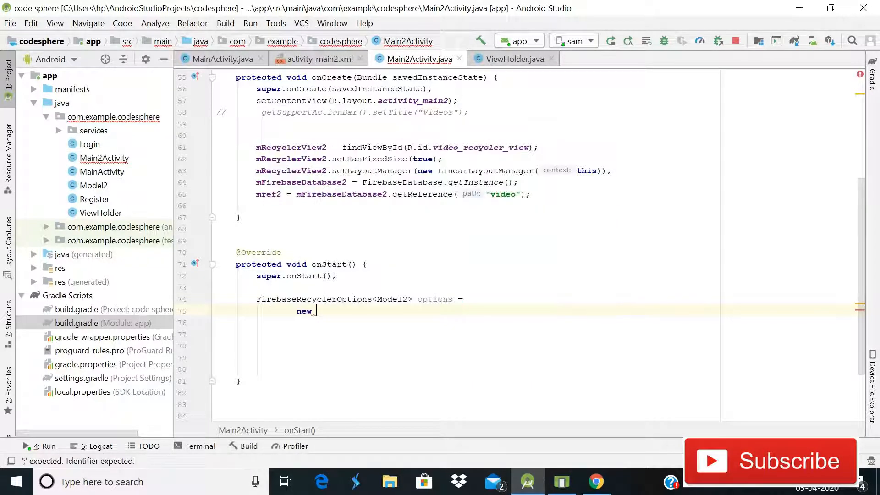
type("FirebaseRecyclerOptions<>(")
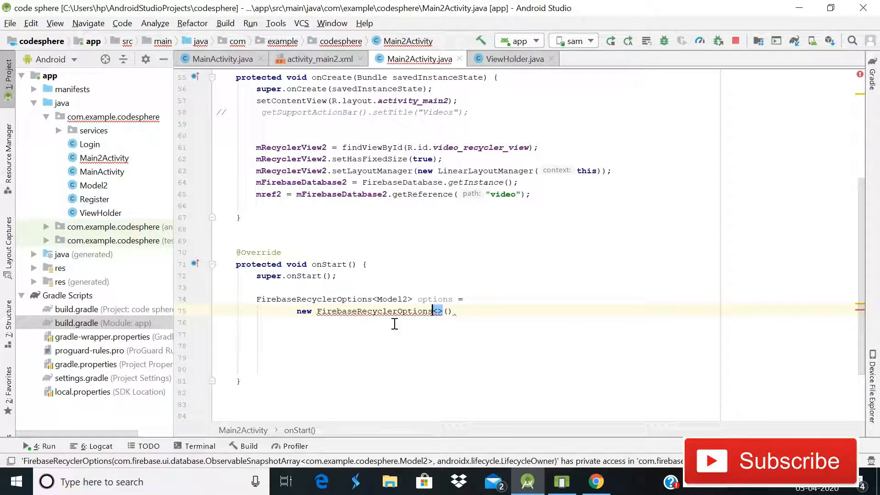
type(".Builder")
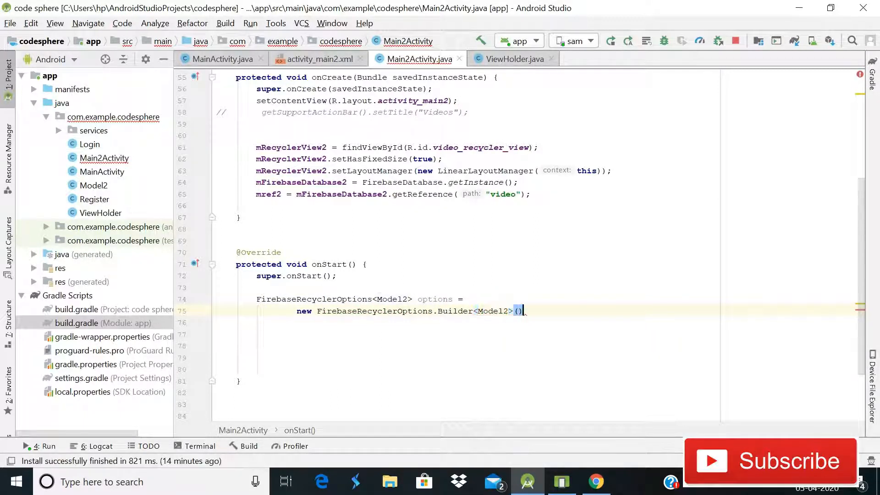
Chain setQuery(mref2, Model2.class) and build() onto the options builder
key("enter")
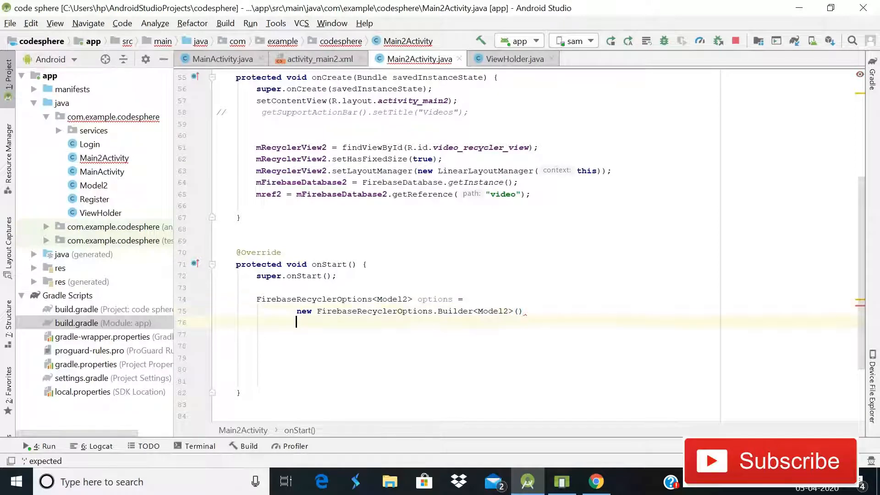
type(".setQuery(")
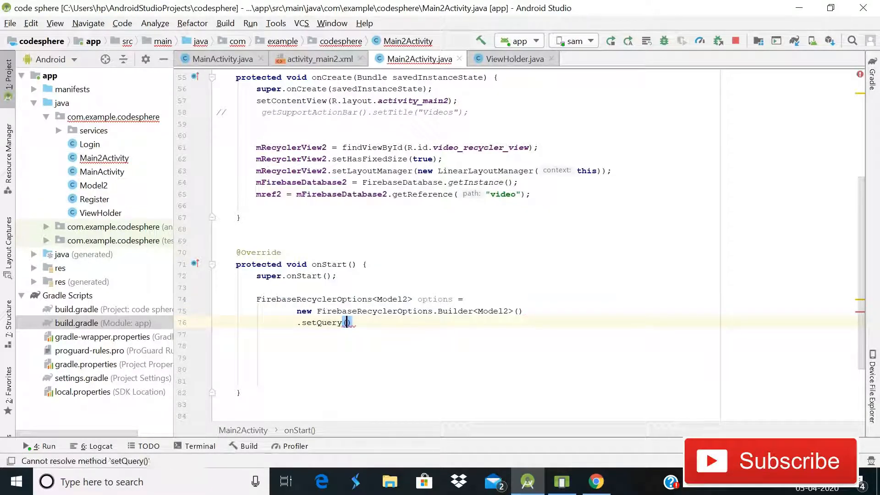
type("mref2")
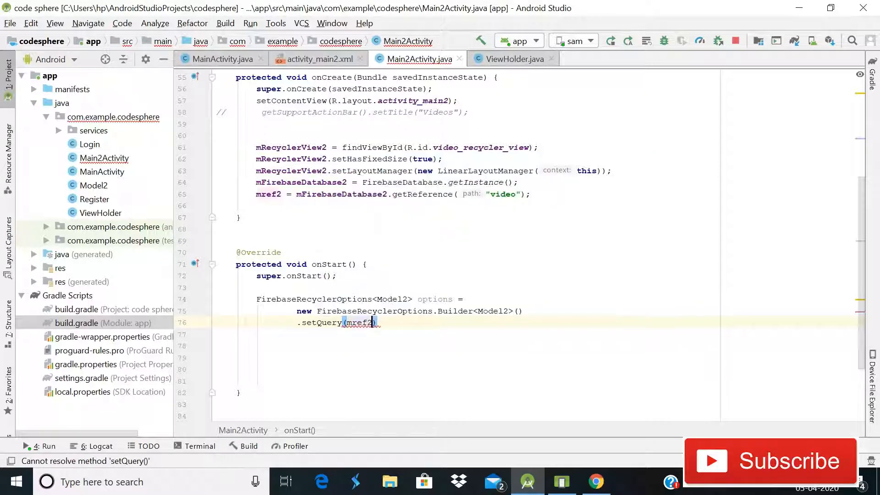
type(",Model2.")
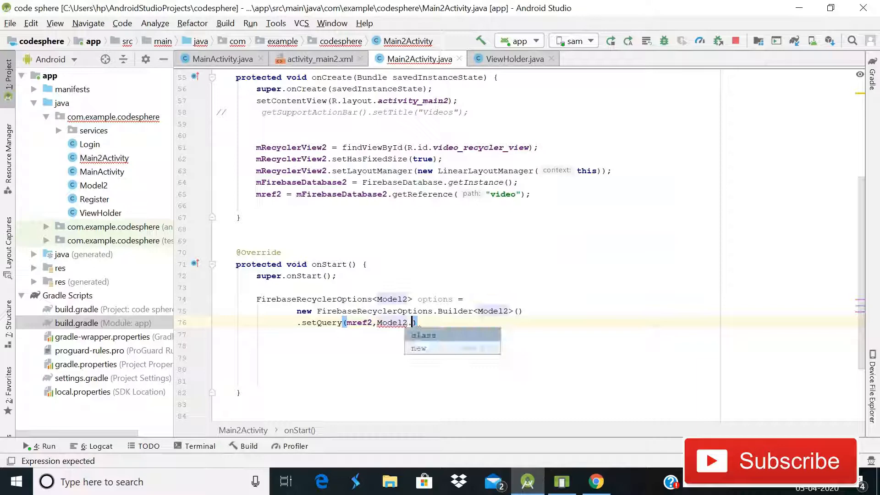
type("class);")
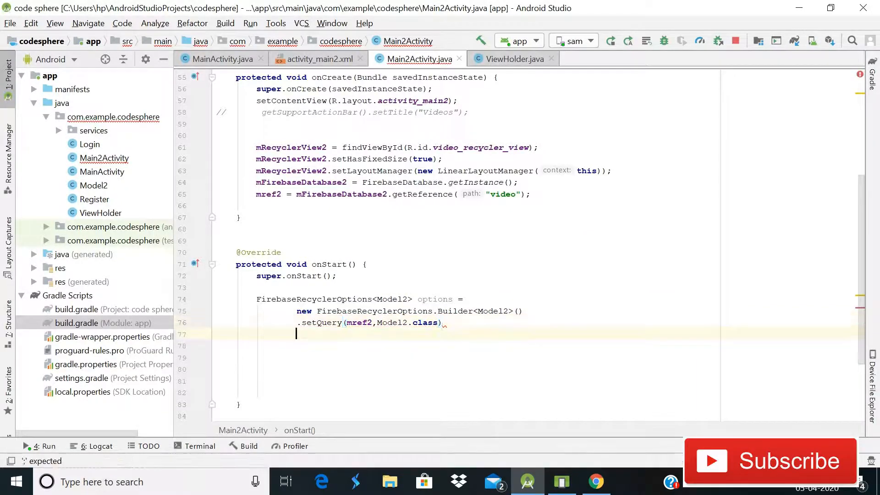
type(".build();")
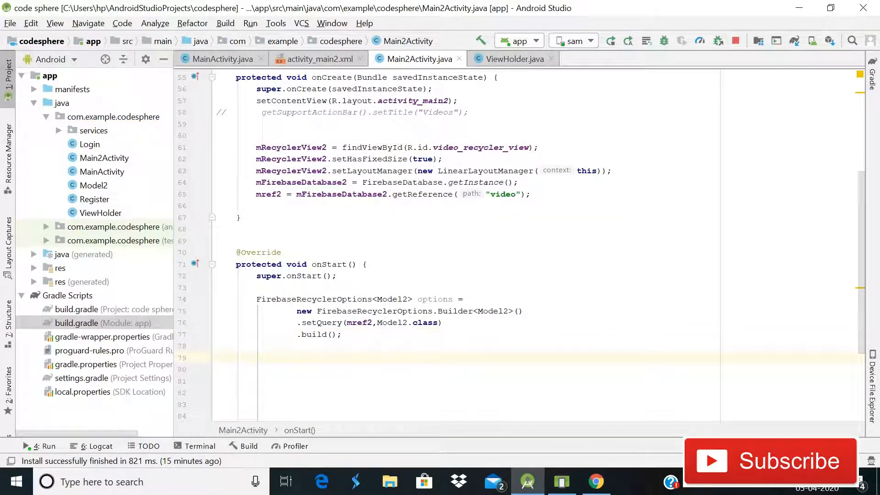
Declare FirebaseRecyclerAdapter<Model2, ViewHolder> firebaseRecyclerAdapter = new FirebaseRecyclerAdapter with generated stubs
type("FirebaseRecyclerAdapter")
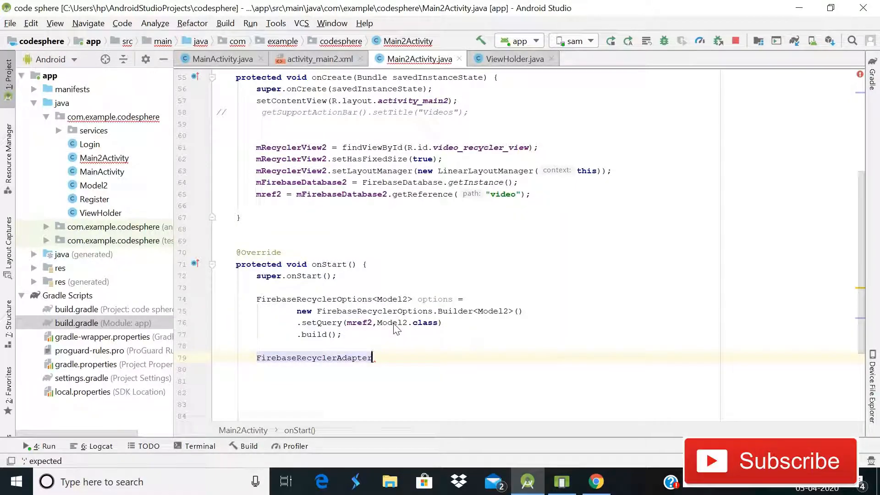
type("<Model2>")
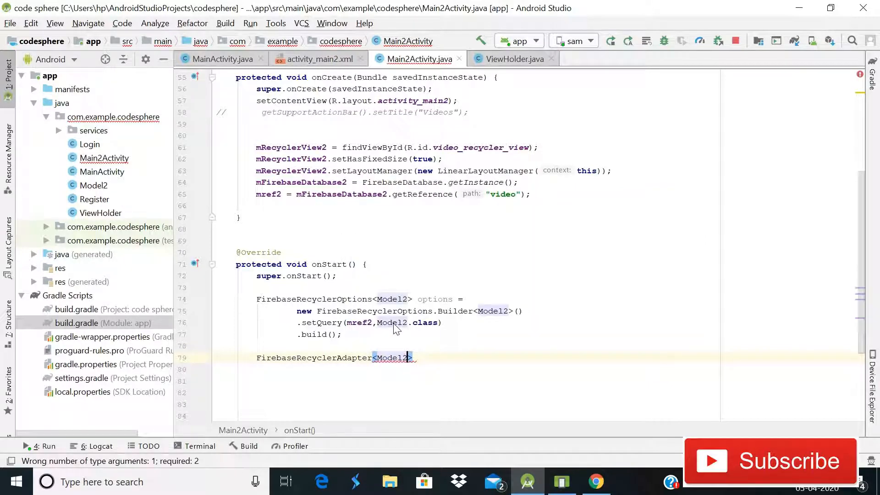
type("ViewHolder")
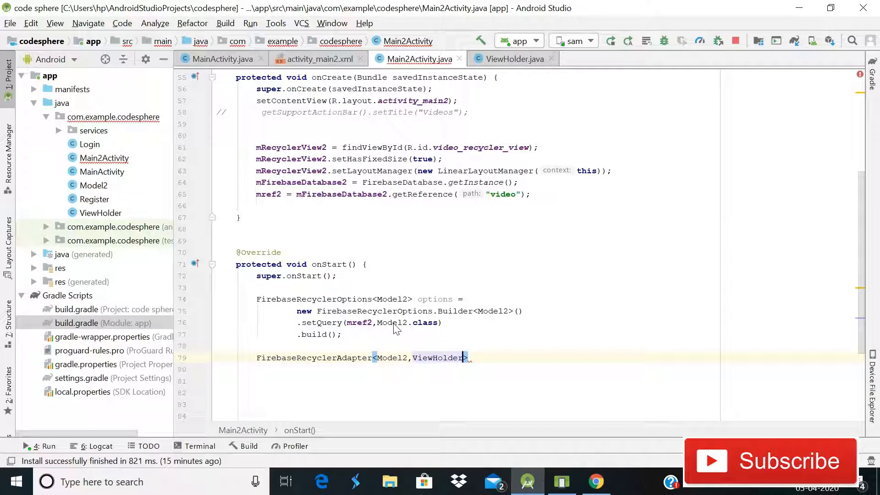
type("firebaseRecyclerAdapter =")
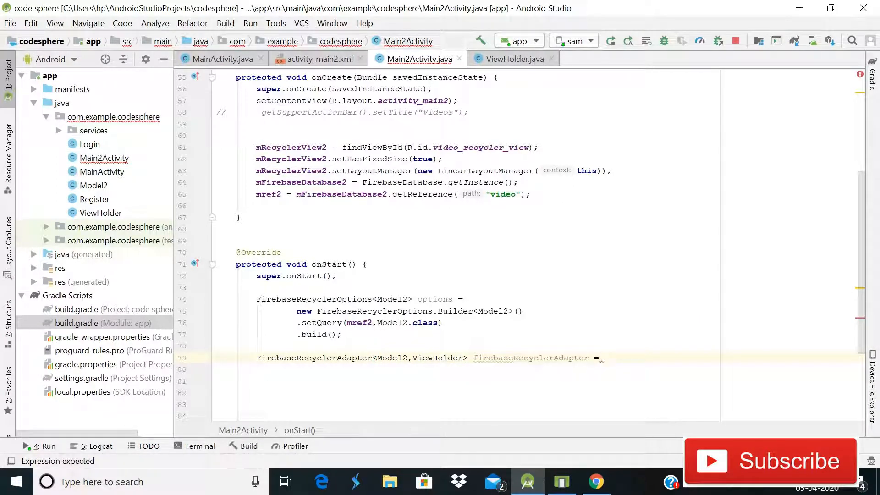
type("new")
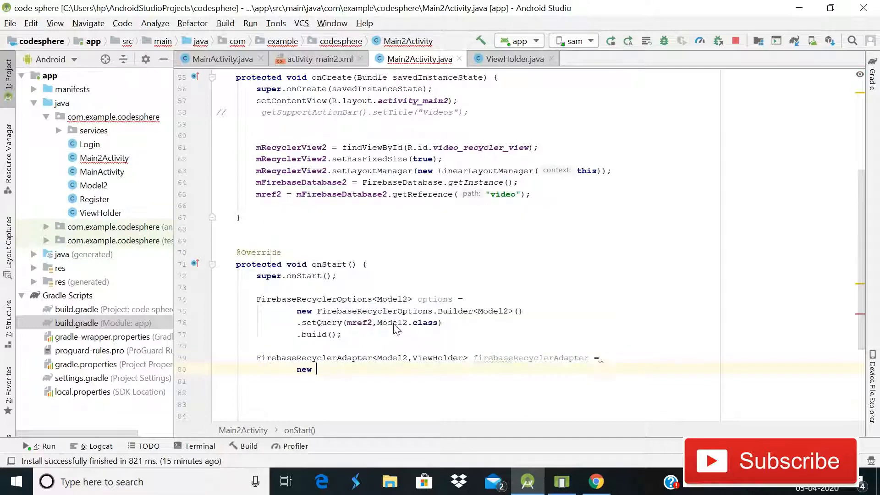
type("Fir")
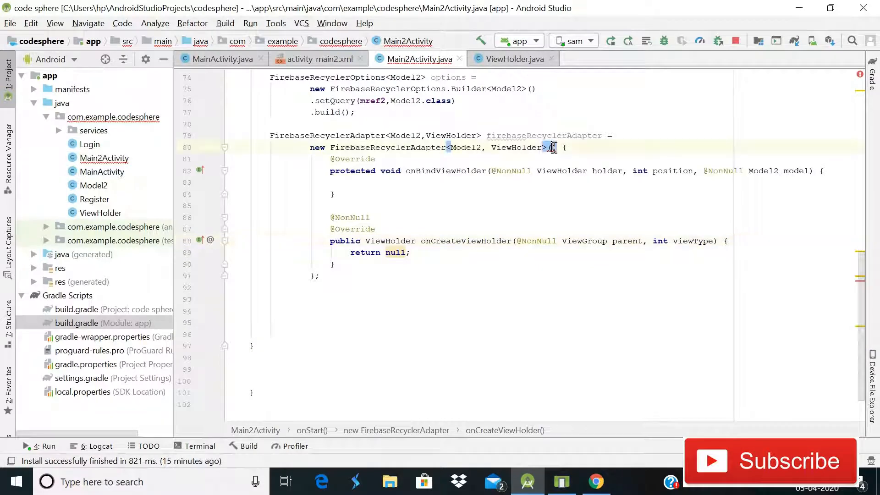
Pass options to the adapter, call holder.setDetails2(getApplication(), name, url), and delete return null
type("options")
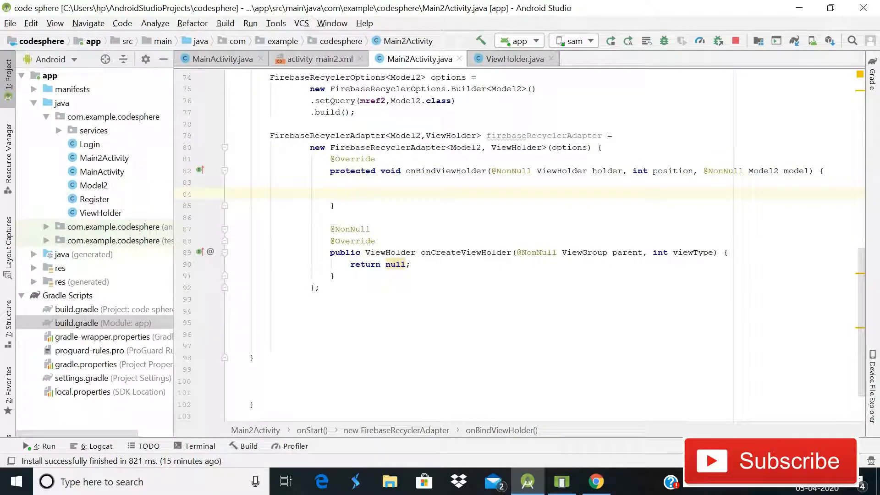
type("h")
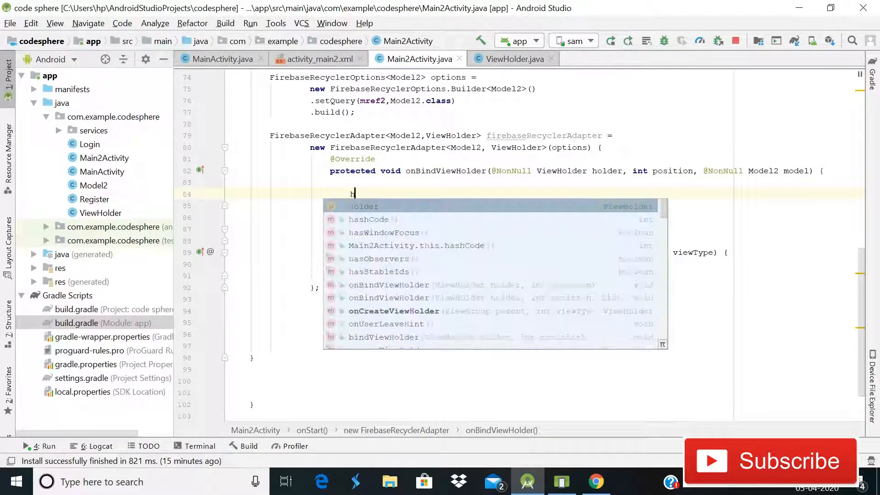
type("older.")
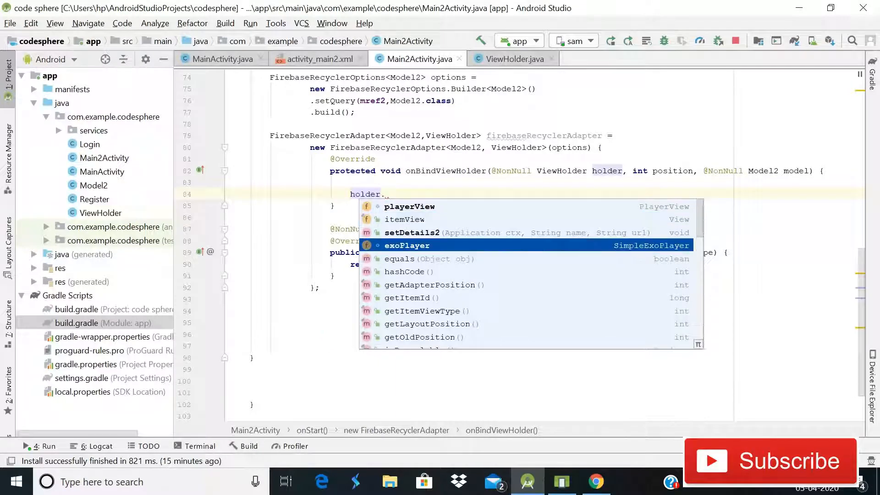
left_click(412, 232)
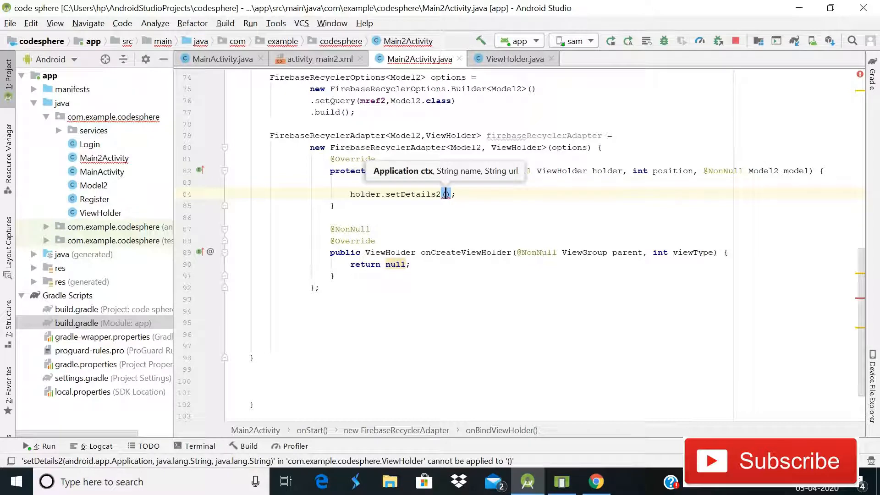
type("getApplication()")
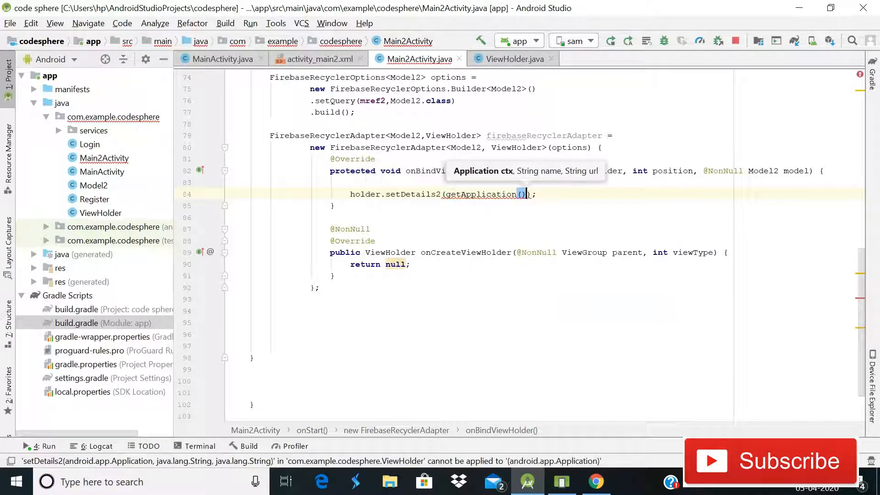
type(",model.getName(),")
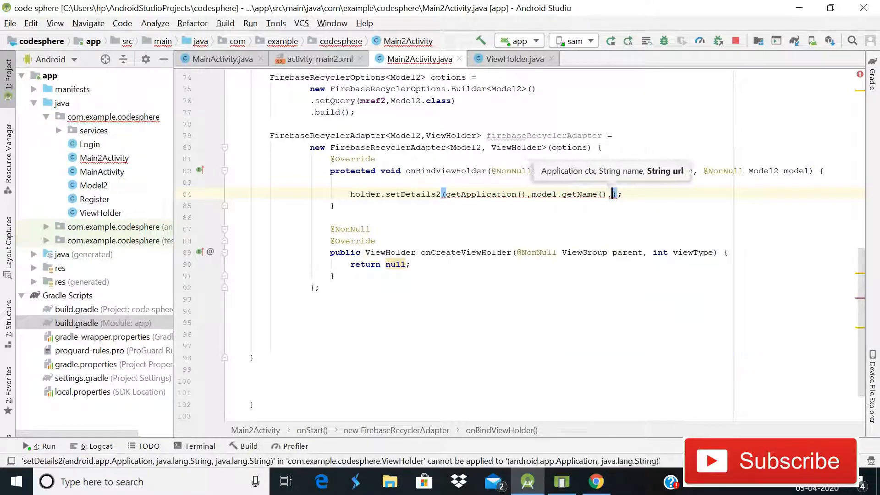
type("model.getUrl()")
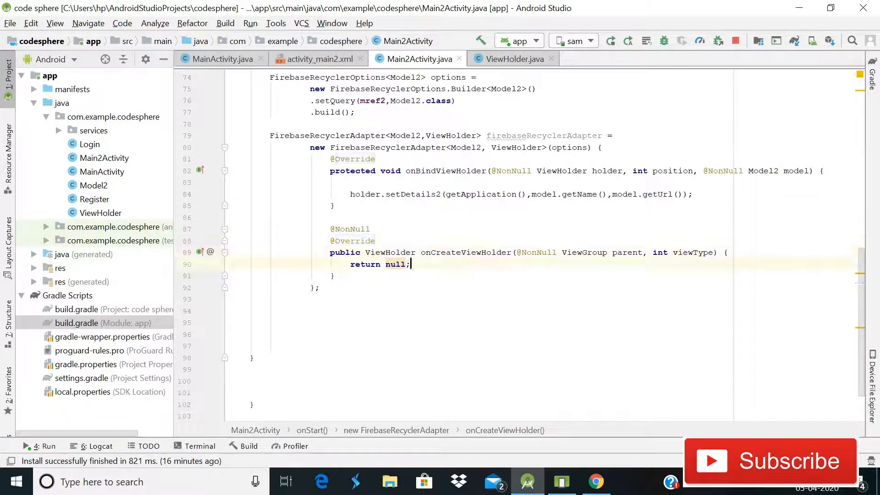
key("BackSpace")
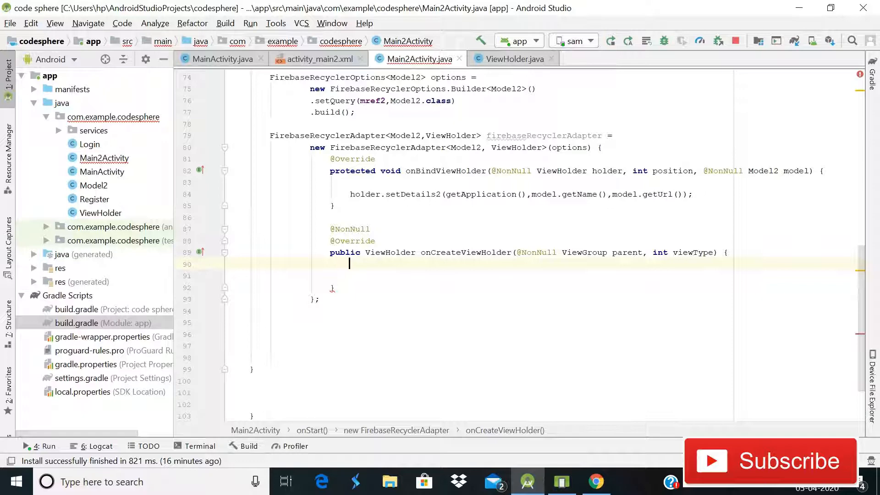
Start View view = LayoutInflater.from(parent.getContext()) in onCreateViewHolder
type("v")
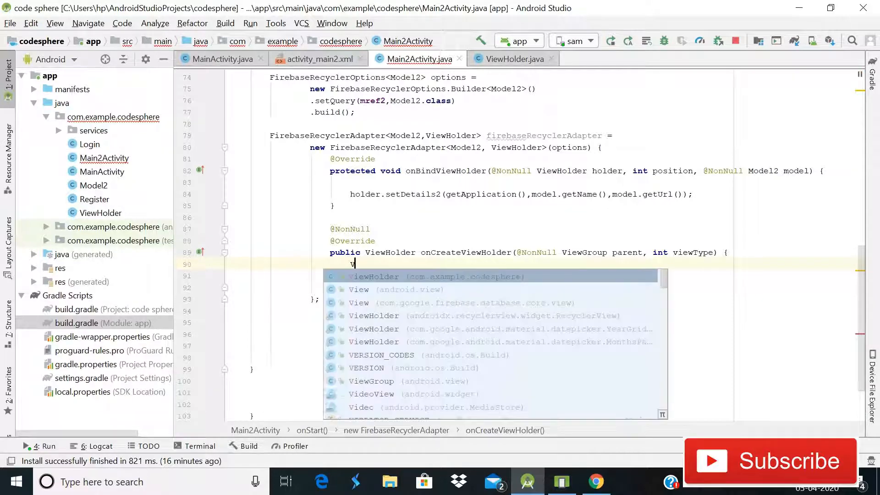
type("iew")
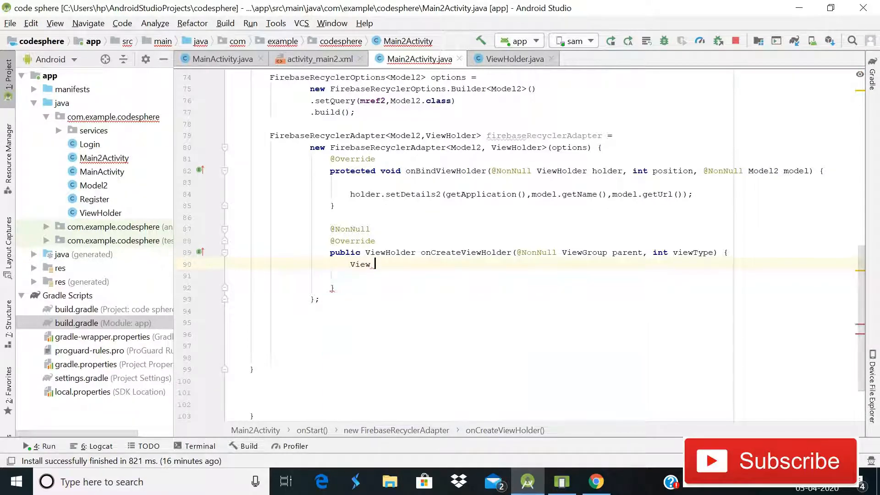
type("view")
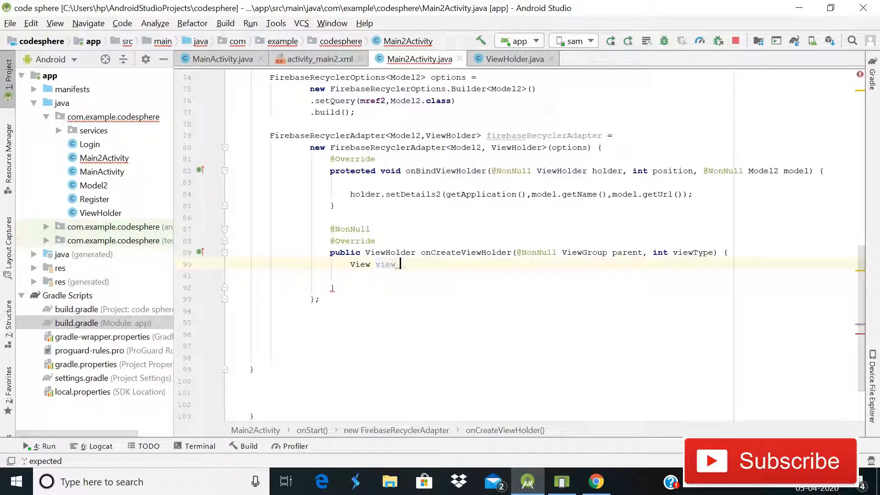
type("= LayoutInflater")
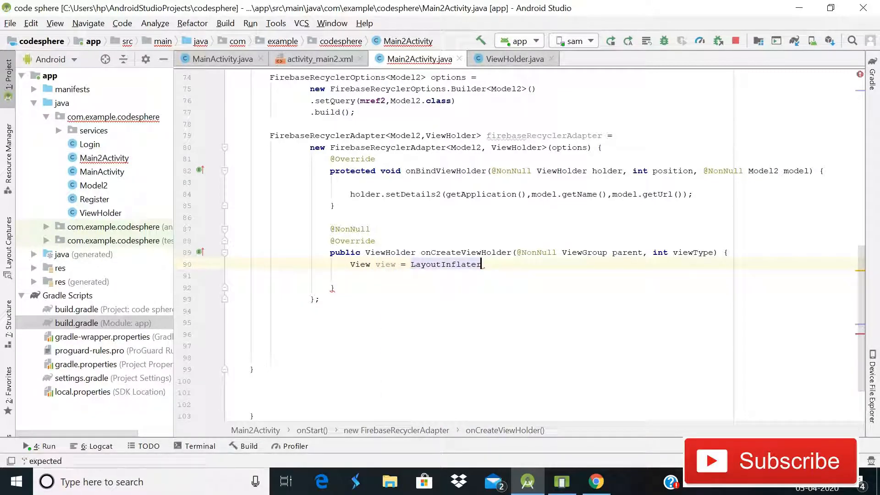
type(".from()")
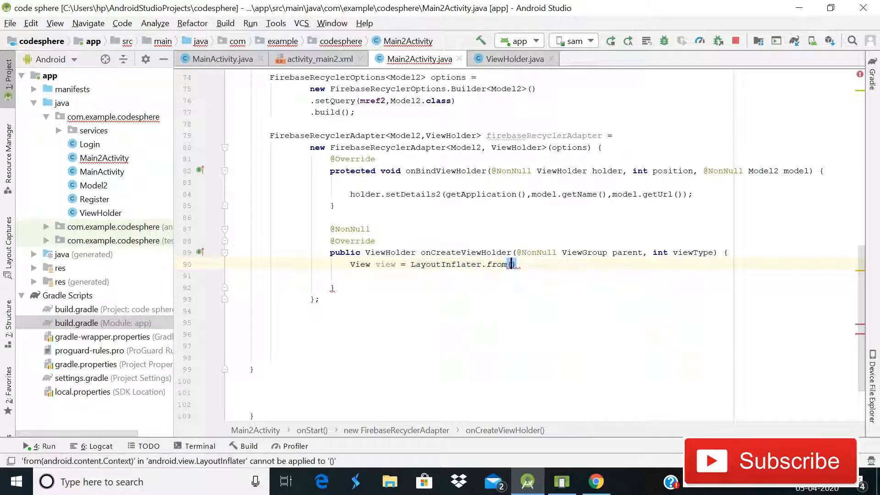
type("p")
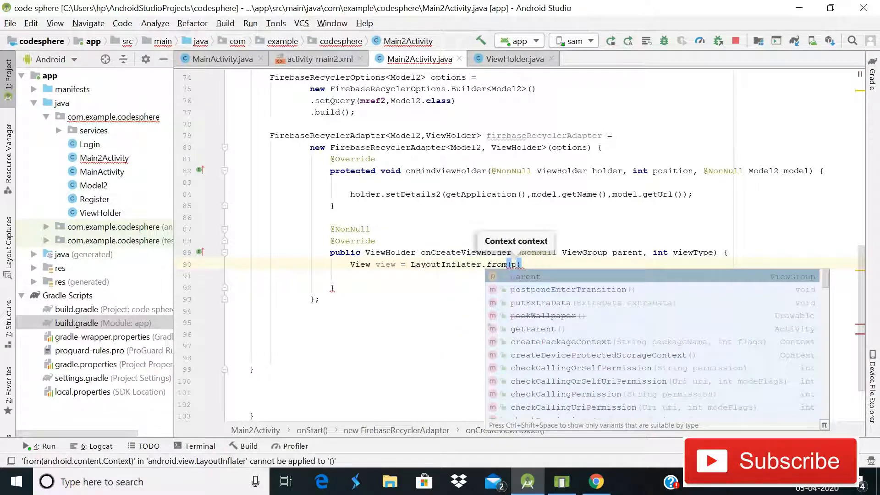
type("arent.getContext(")
left_click(543, 276)
type(".inflate(")
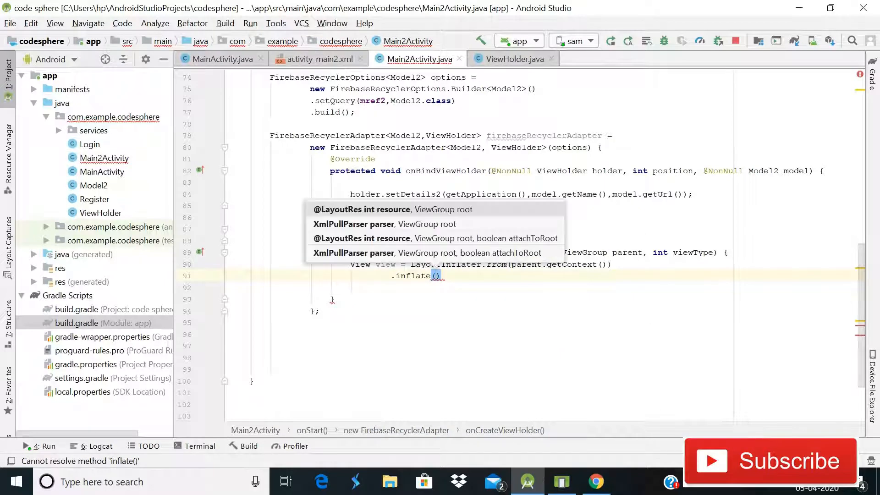
Complete the call as .inflate(R.layout.row, parent, false)
type("R.")
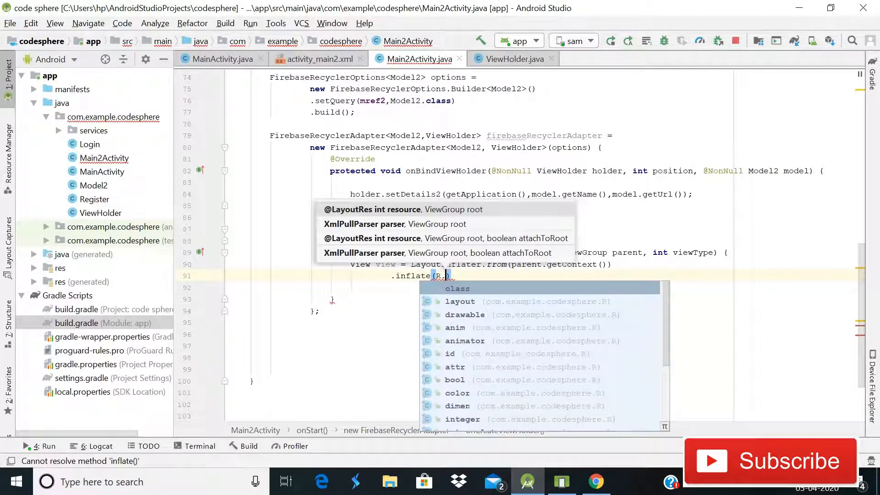
type("L")
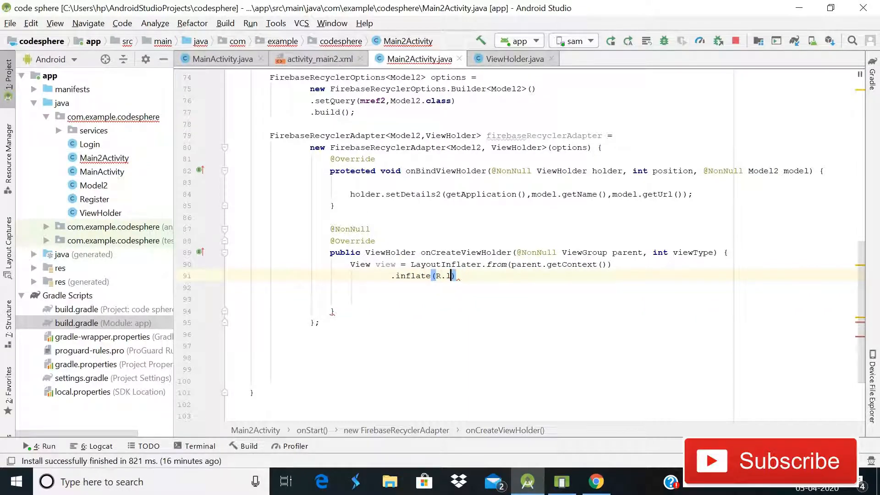
type("layout.row,")
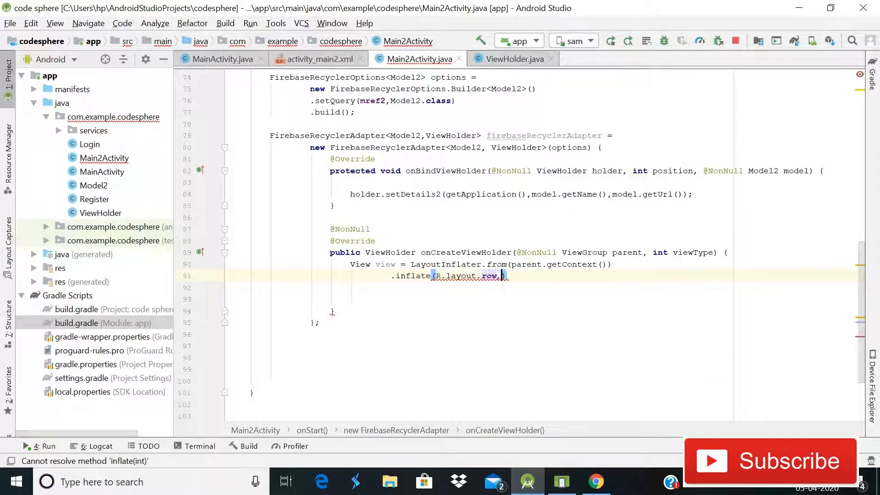
type("false")
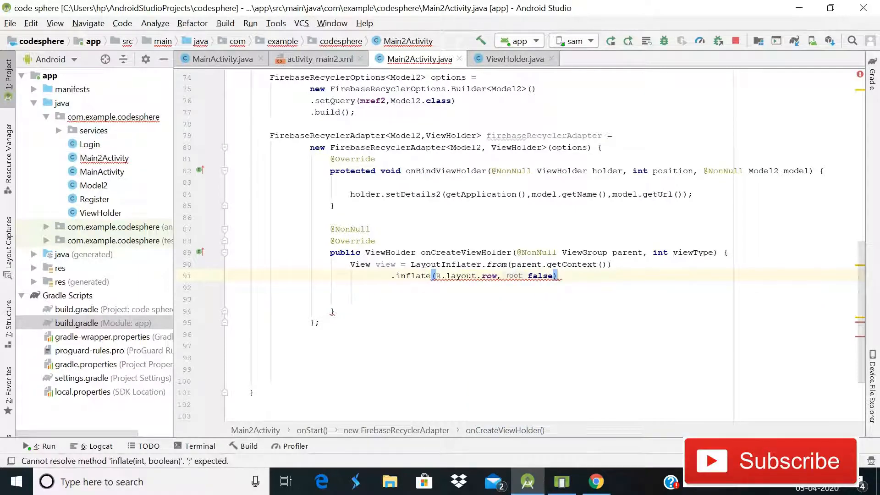
type(";")
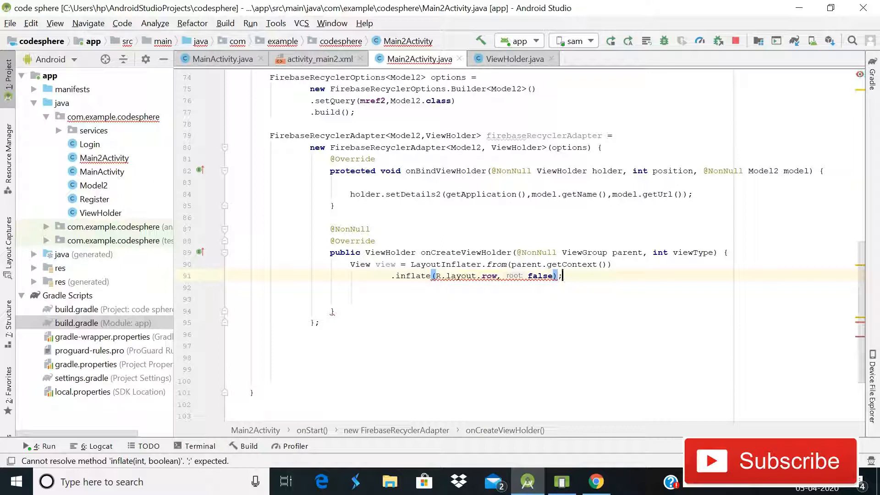
key("Backspace")
type("parent,")
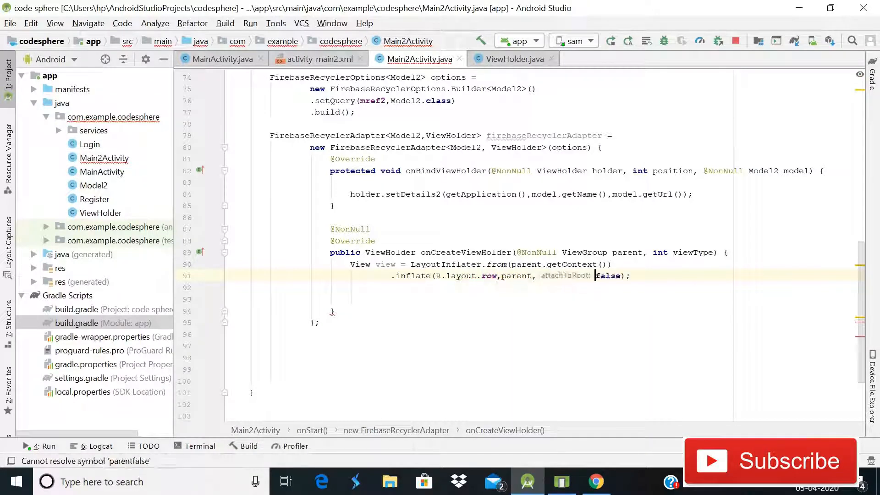
left_click(400, 275)
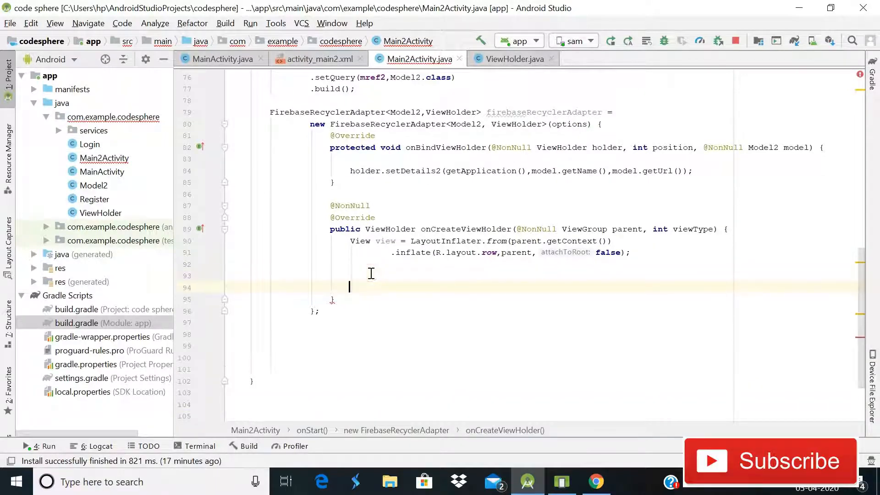
Add return new ViewHolder(view), firebaseRecyclerAdapter.startListening() and mRecyclerView2.setAdapter(firebaseRecyclerAdapter)
type("return new")
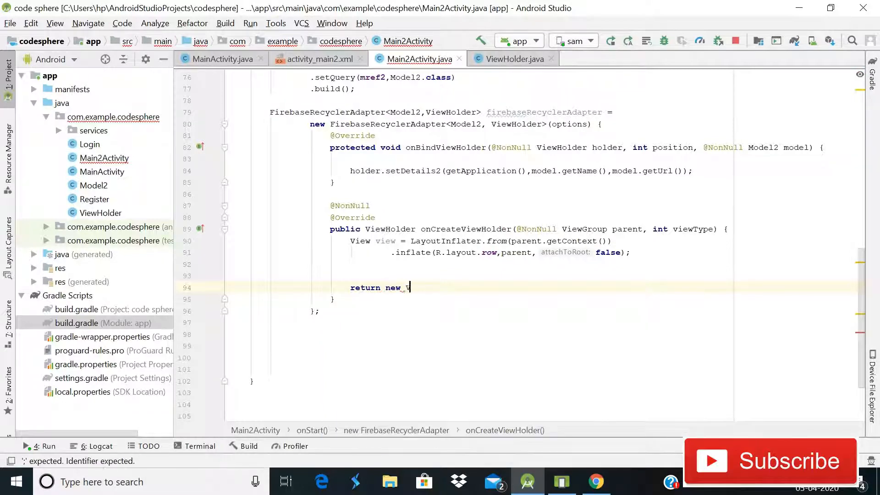
type("ViewHolder(view);")
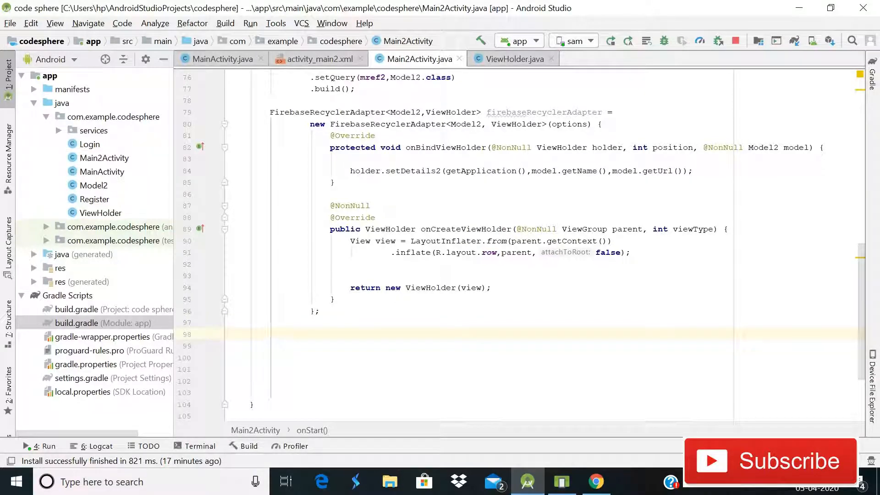
type("firebaseRecyclerAdapter")
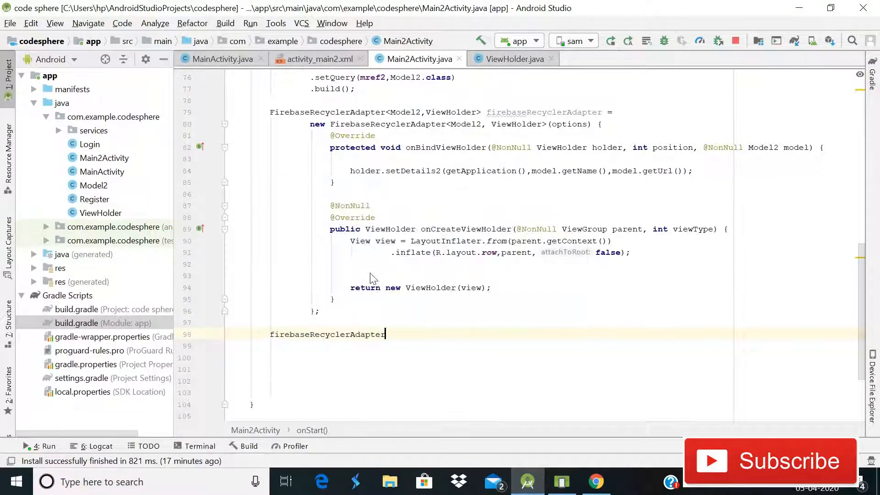
type(".startListening();")
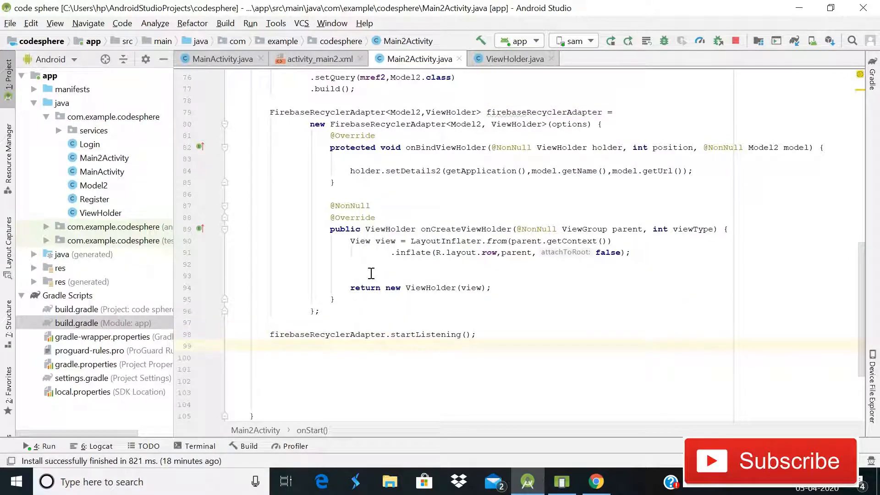
type("m")
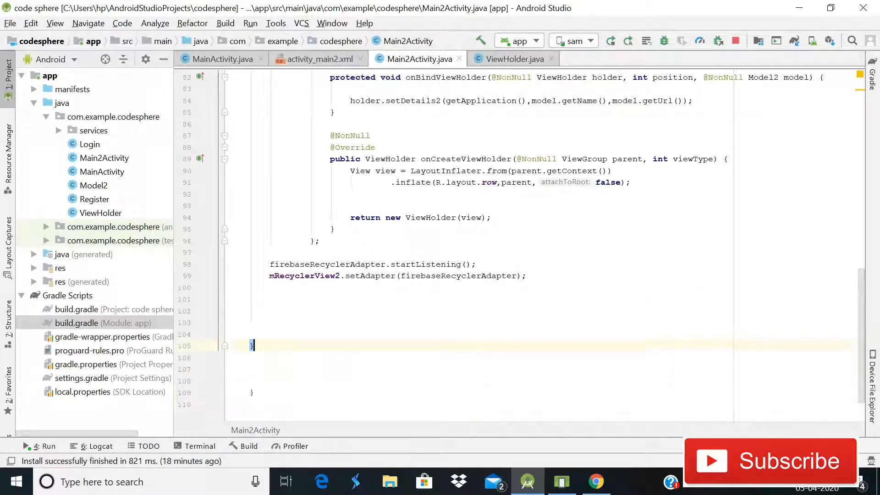
scroll("up", 3)
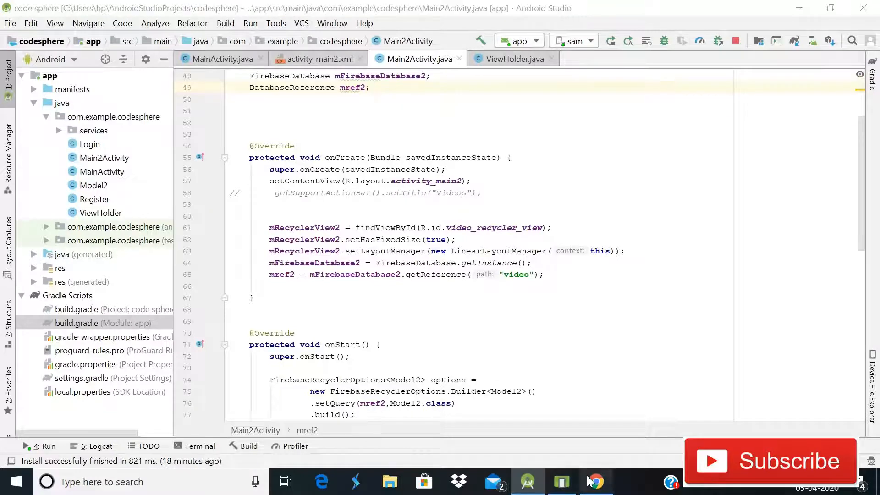
left_click(594, 482)
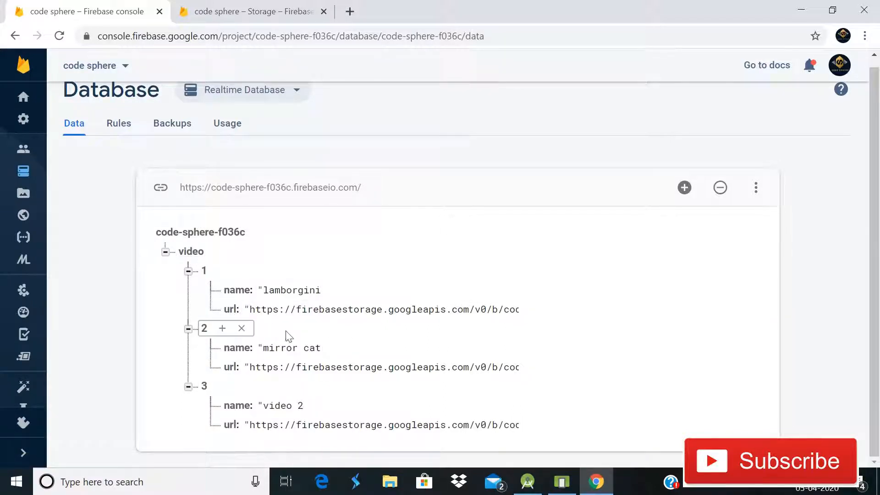
left_click(338, 223)
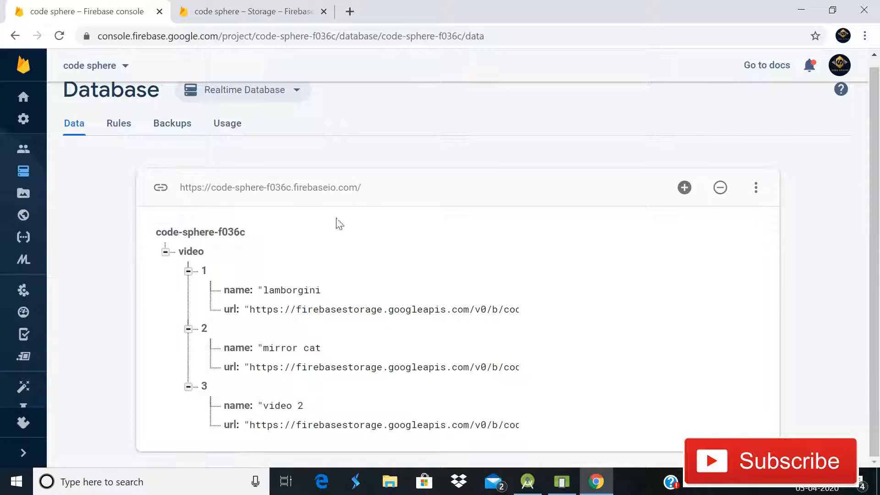
left_click(560, 481)
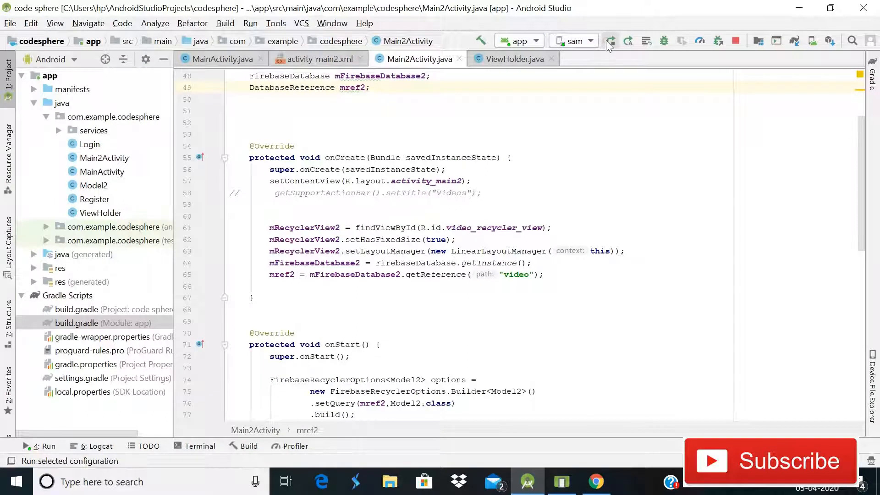
Run 'app' until installation succeeds, then bring up the emulator window
left_click(609, 40)
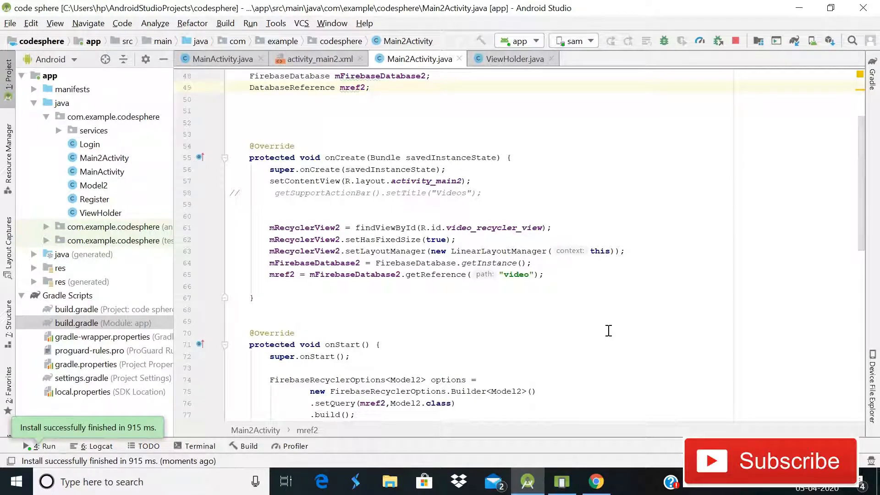
mouse_move(562, 482)
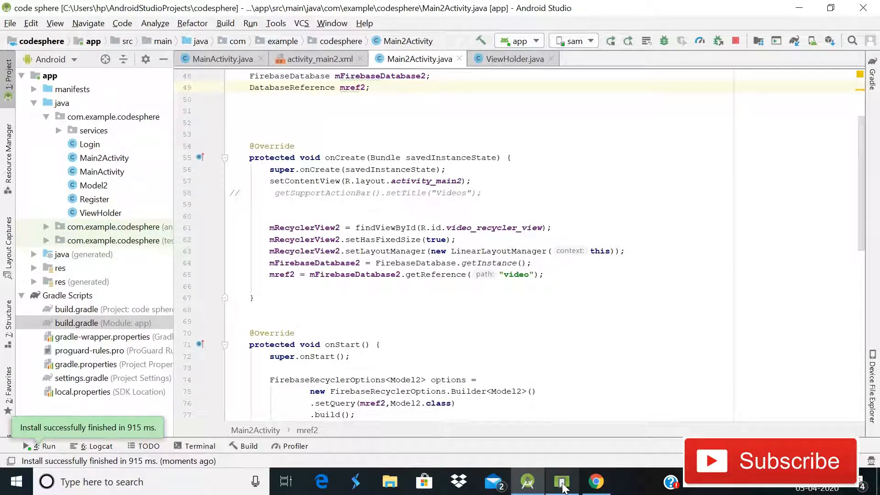
left_click(560, 482)
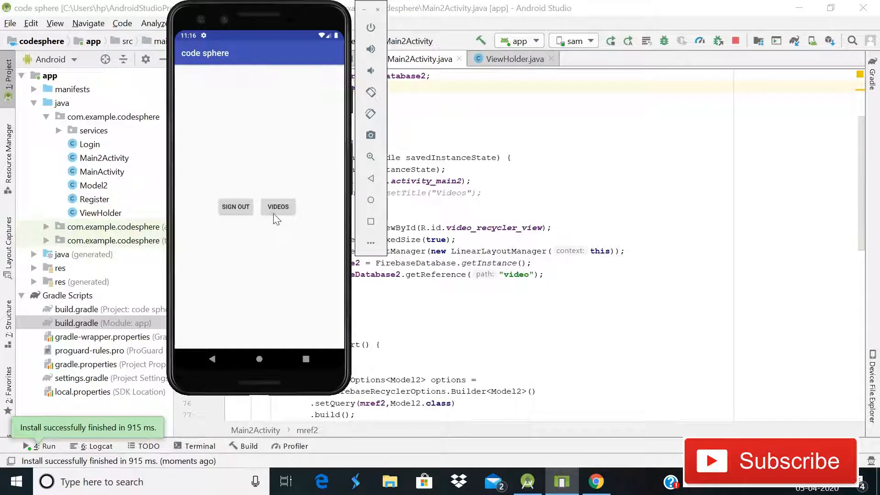
Open VIDEOS listing lamborgini, mirror cat and video 2, and play mirror cat
left_click(277, 207)
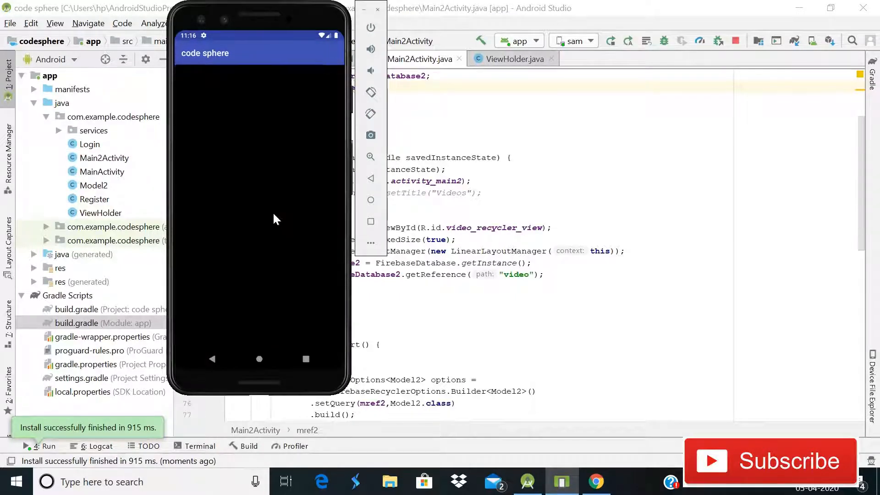
mouse_move(240, 178)
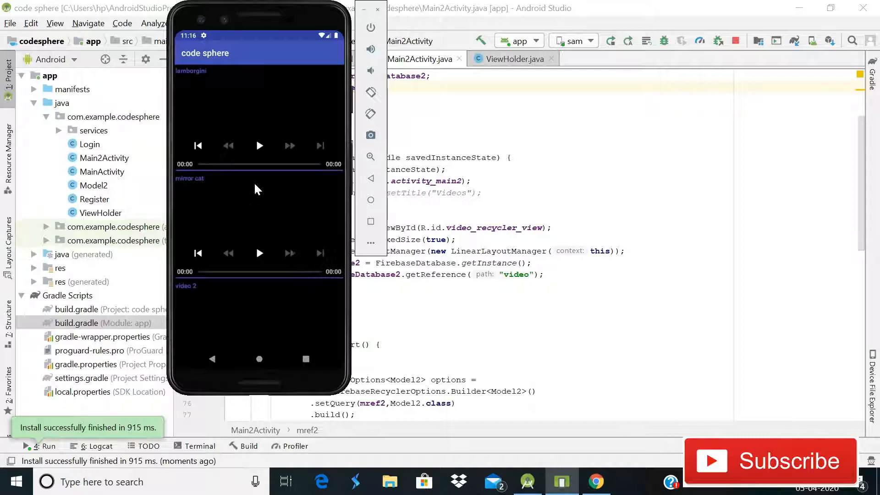
mouse_move(277, 202)
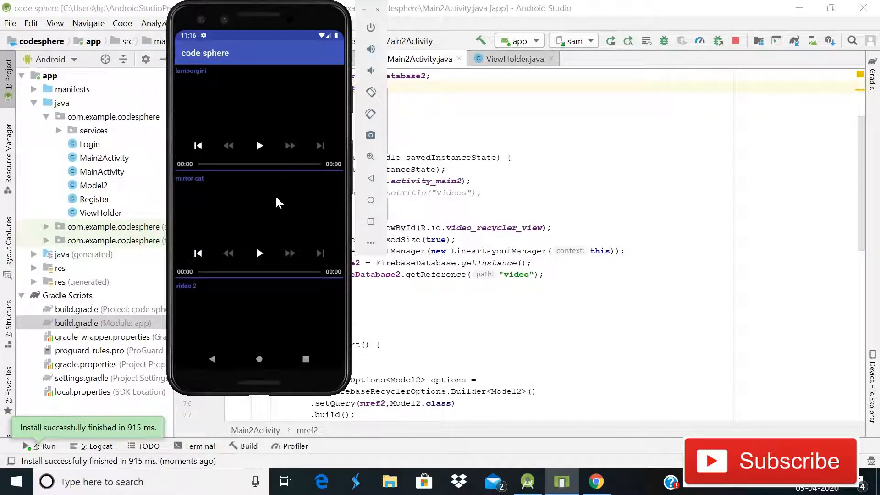
left_click(258, 146)
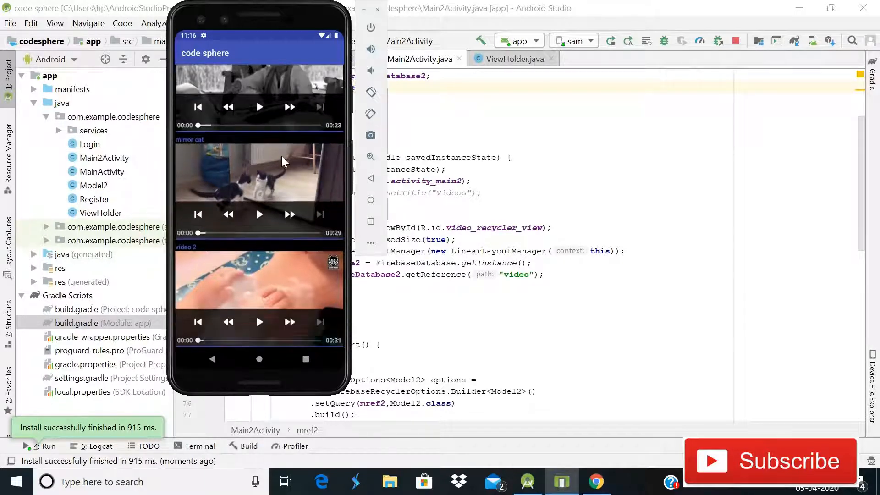
scroll("down", 3)
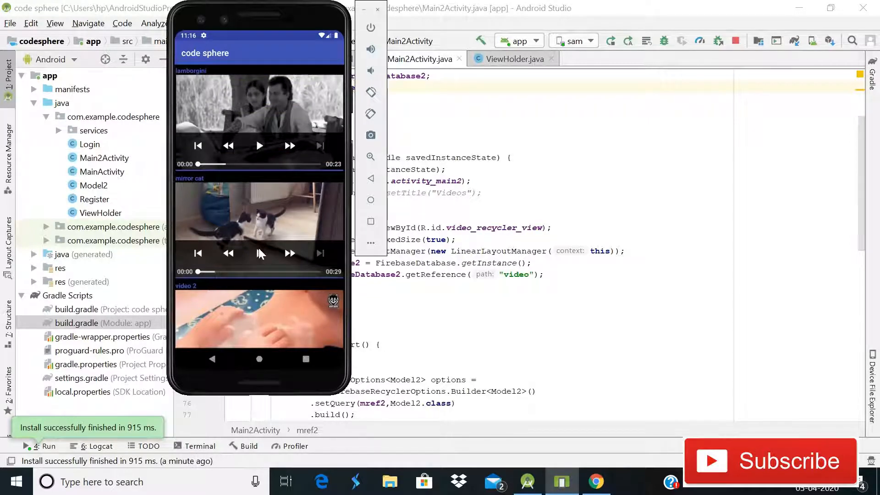
left_click(258, 253)
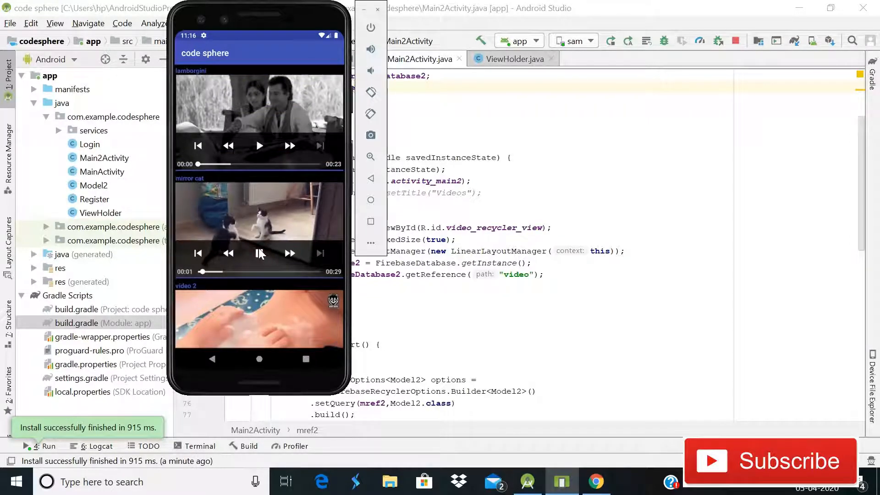
left_click(259, 253)
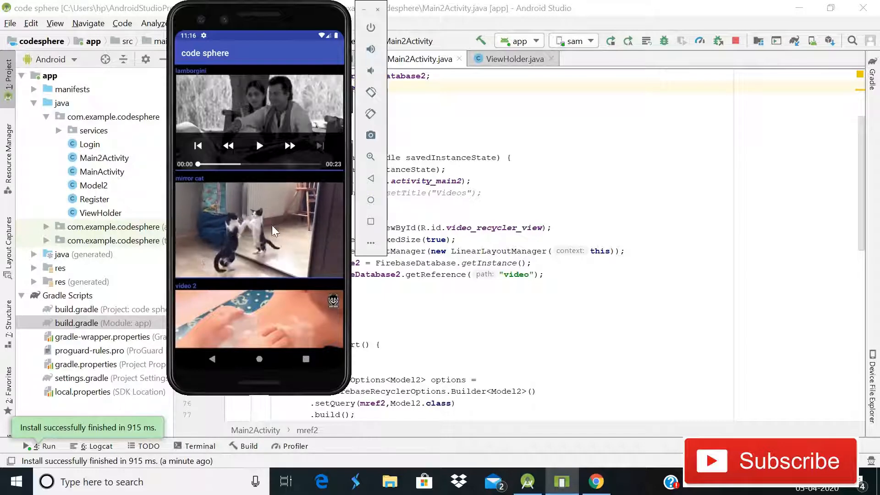